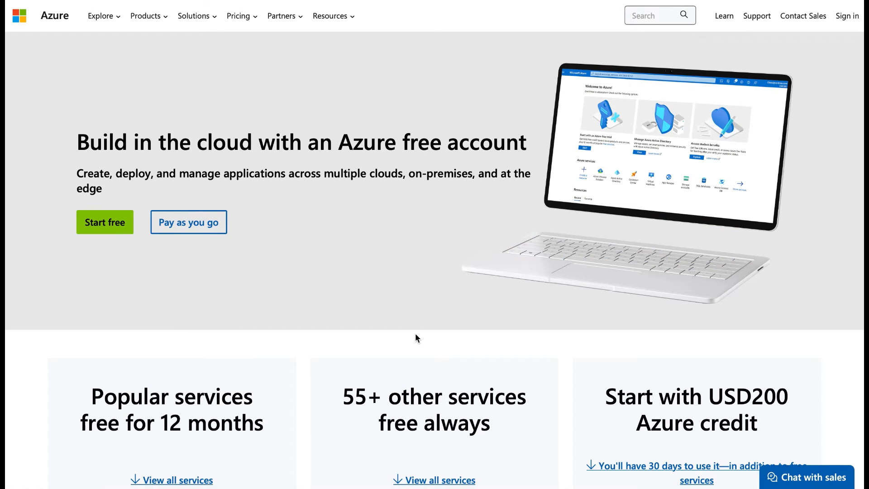
{"action": "scroll", "scroll_direction": "down", "scroll_amount": 3}
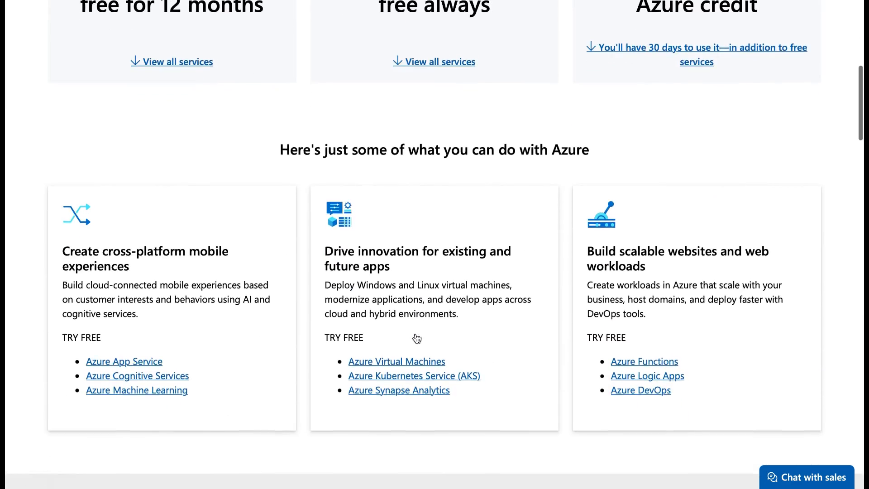
{"action": "scroll", "scroll_direction": "down", "scroll_amount": 3}
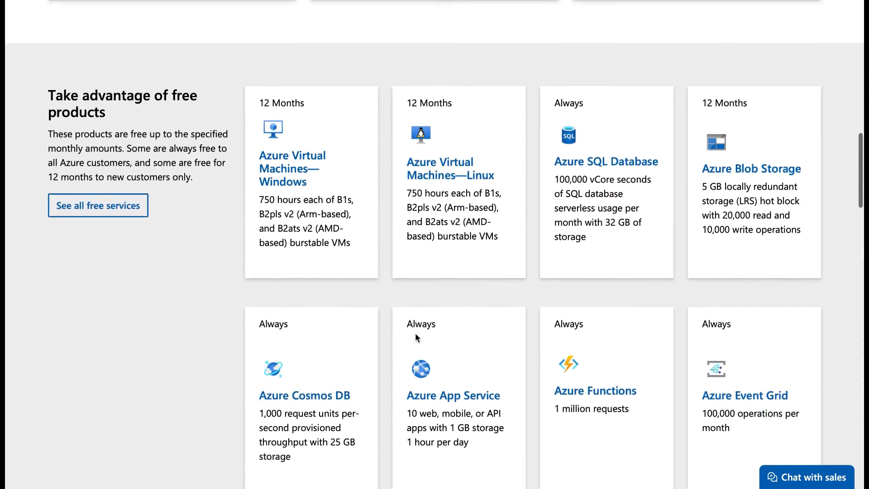
{"action": "scroll", "scroll_direction": "down", "scroll_amount": 3}
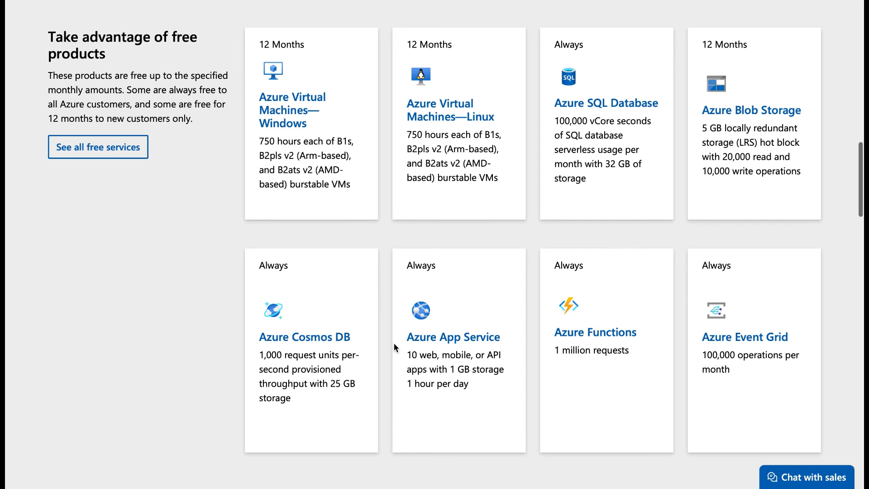
{"action": "scroll", "scroll_direction": "down", "scroll_amount": 3}
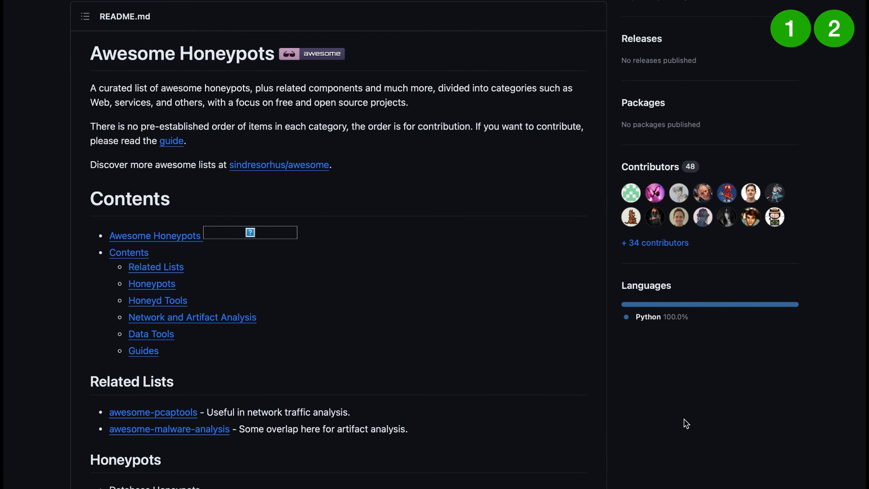
{"action": "scroll", "scroll_direction": "down", "scroll_amount": 3}
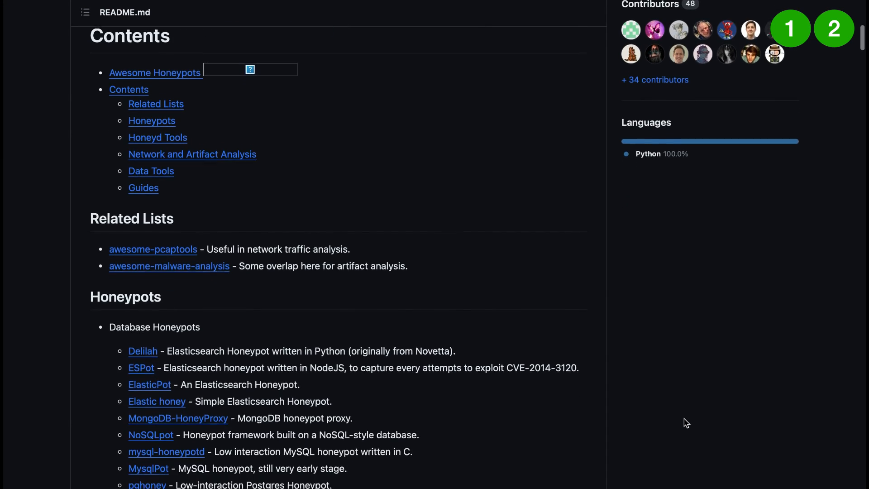
{"action": "scroll", "scroll_direction": "down", "scroll_amount": 3}
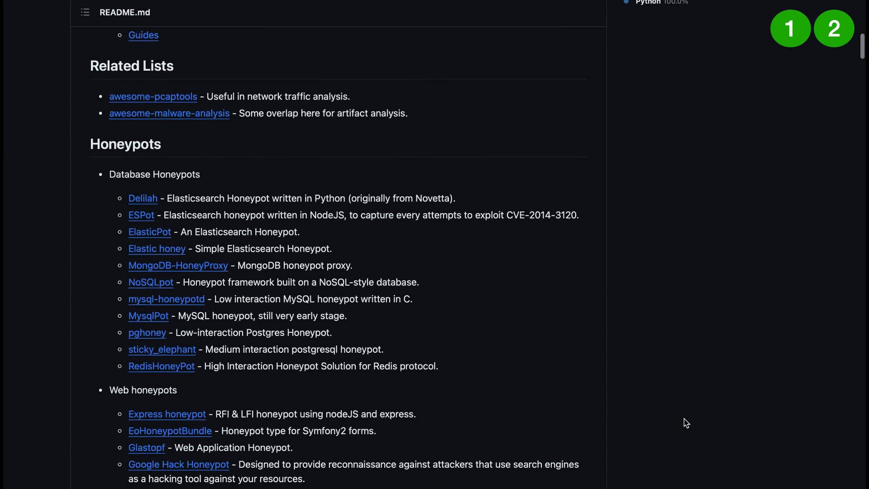
{"action": "scroll", "scroll_direction": "down", "scroll_amount": 3}
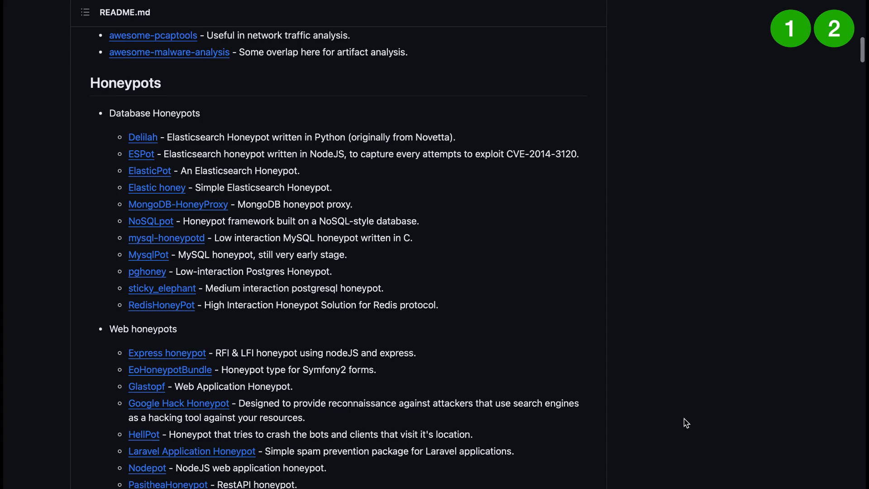
{"action": "scroll", "scroll_direction": "down", "scroll_amount": 3}
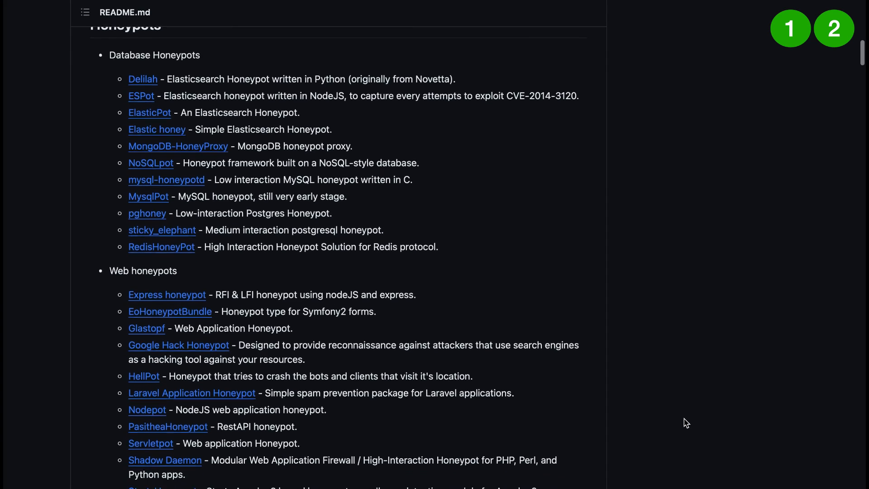
{"action": "scroll", "scroll_direction": "down", "scroll_amount": 3}
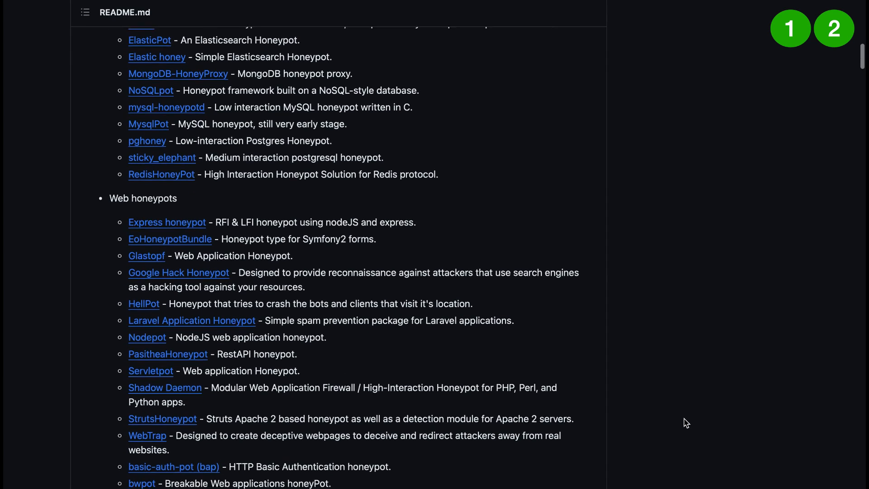
{"action": "scroll", "scroll_direction": "down", "scroll_amount": 3}
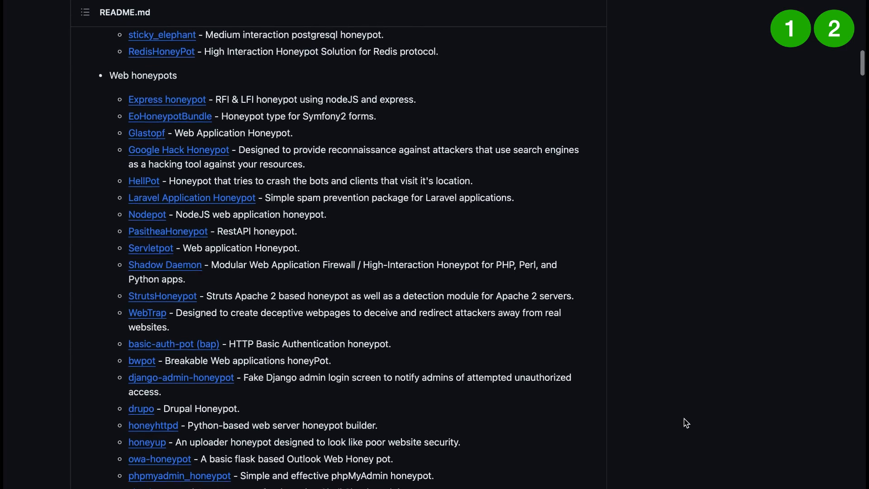
{"action": "scroll", "scroll_direction": "down", "scroll_amount": 3}
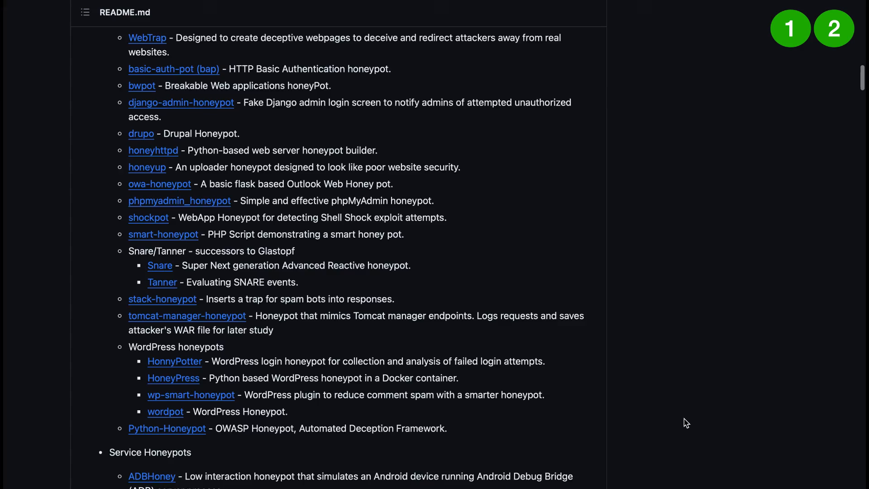
{"action": "scroll", "scroll_direction": "down", "scroll_amount": 3}
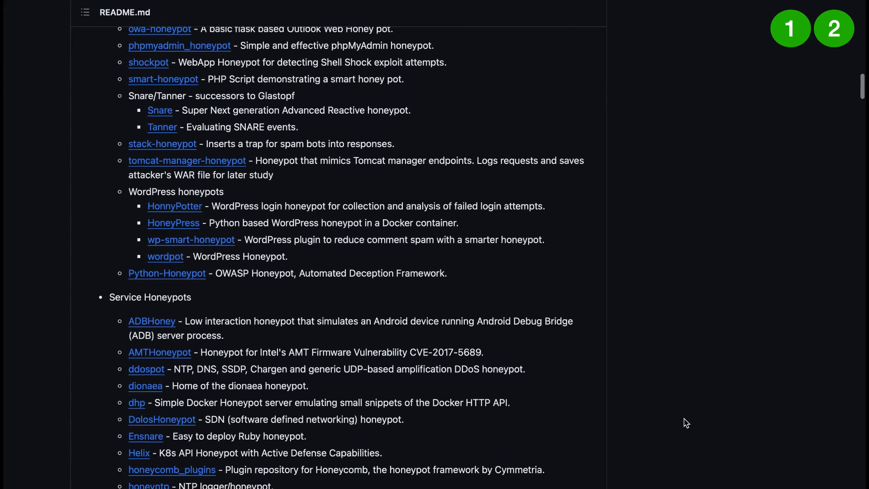
{"action": "scroll", "scroll_direction": "down", "scroll_amount": 3}
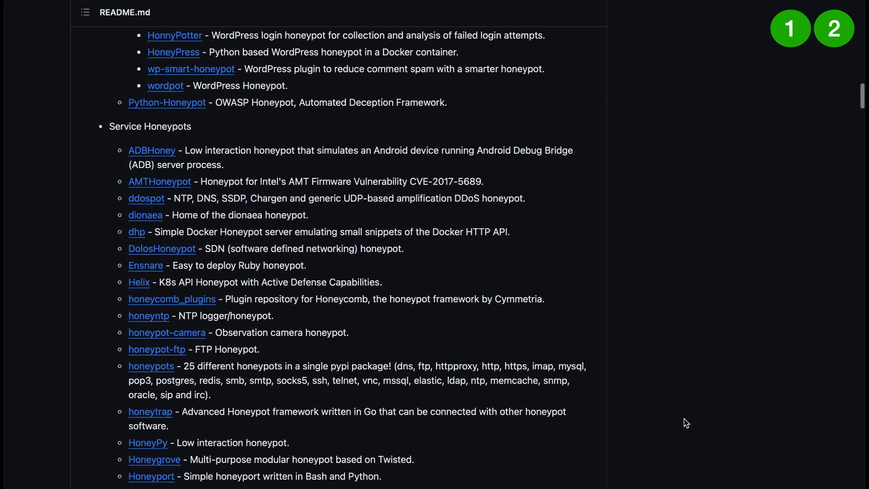
{"action": "scroll", "scroll_direction": "down", "scroll_amount": 3}
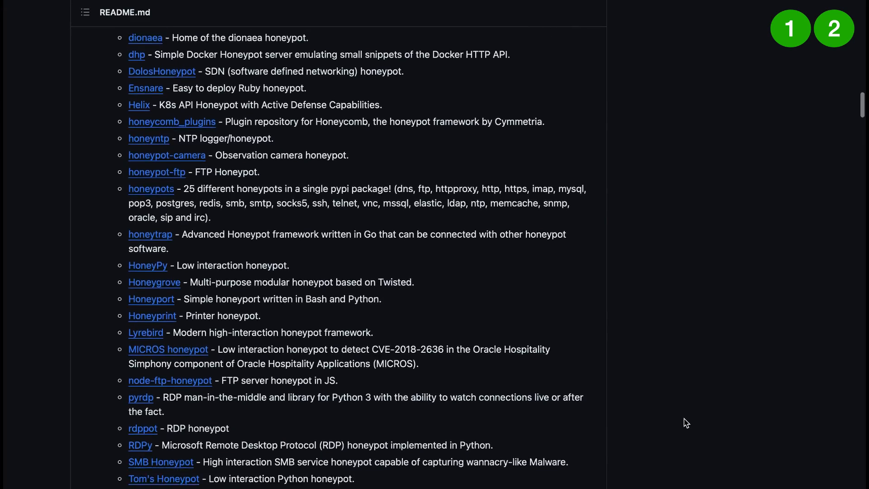
{"action": "scroll", "scroll_direction": "down", "scroll_amount": 3}
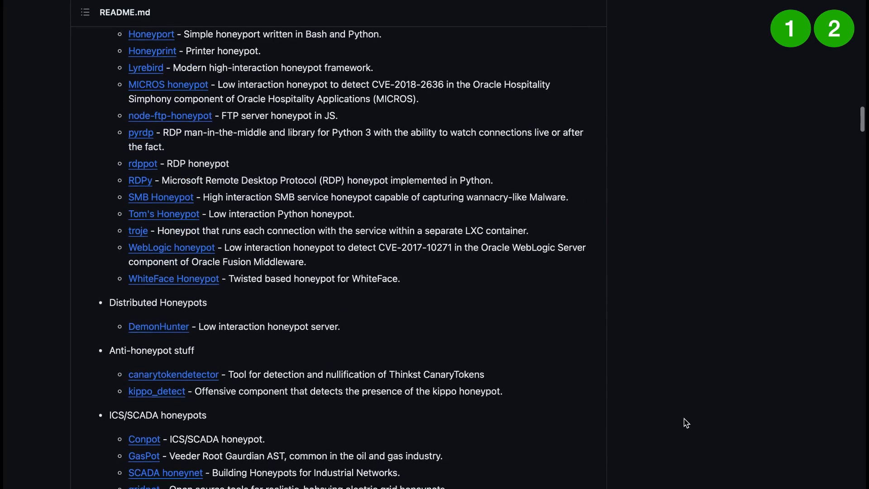
{"action": "scroll", "scroll_direction": "down", "scroll_amount": 3}
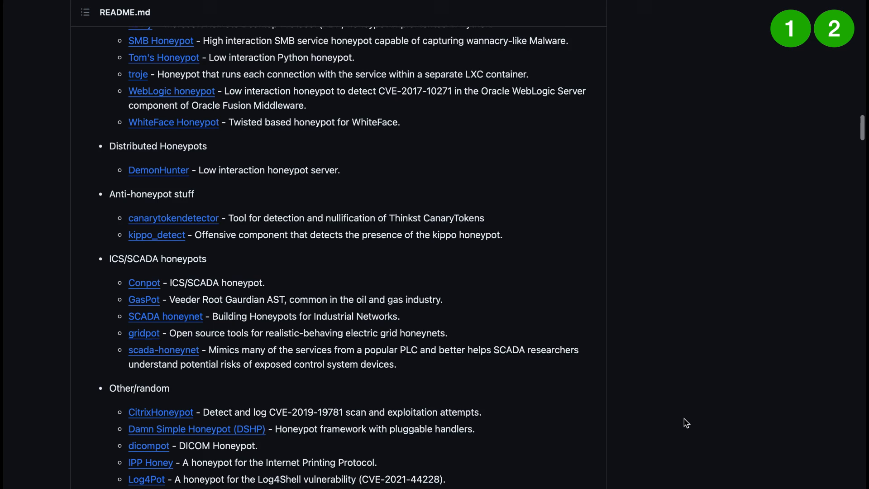
{"action": "scroll", "scroll_direction": "down", "scroll_amount": 3}
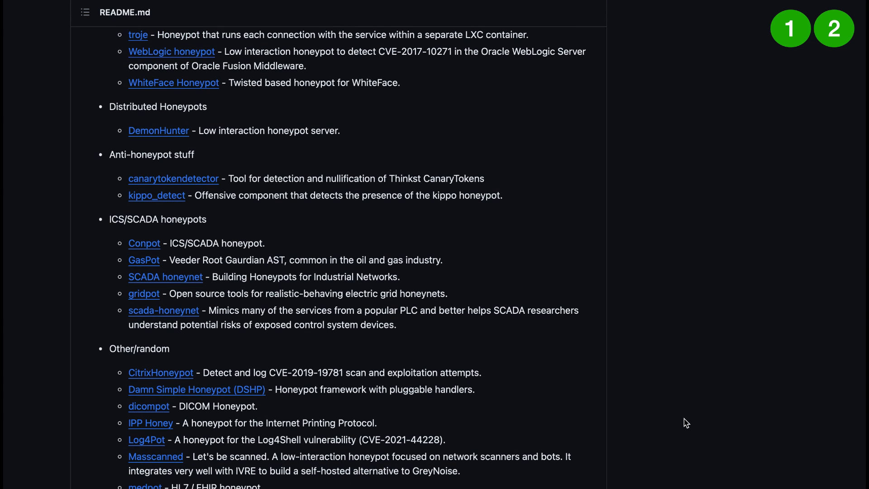